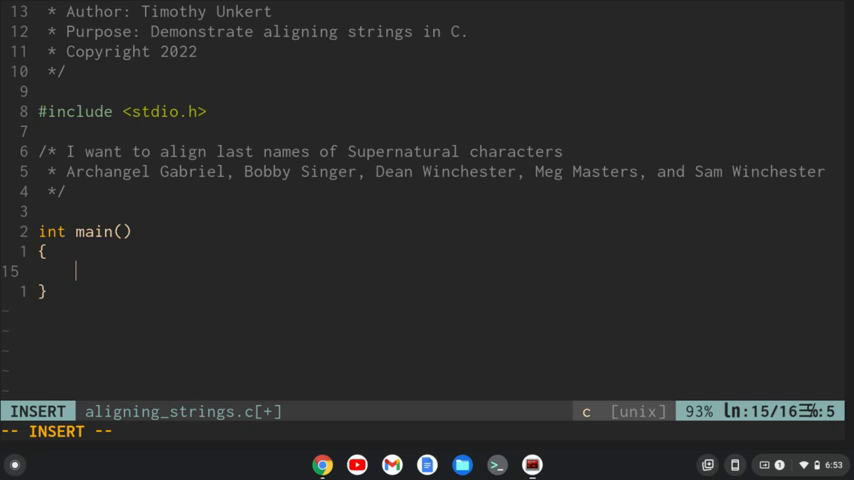
- Write printf("%s Gabriel\n", "Archangel") inside main, completing Archangel from the suggestion
type("printf(\"%")
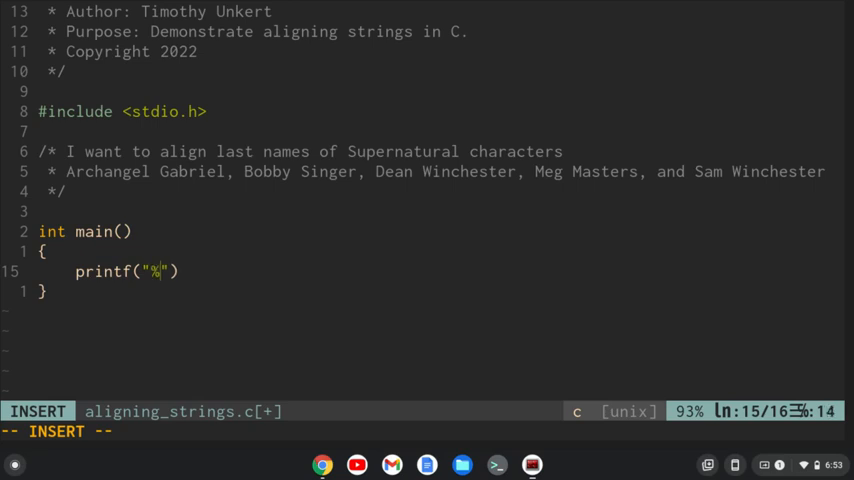
type("s")
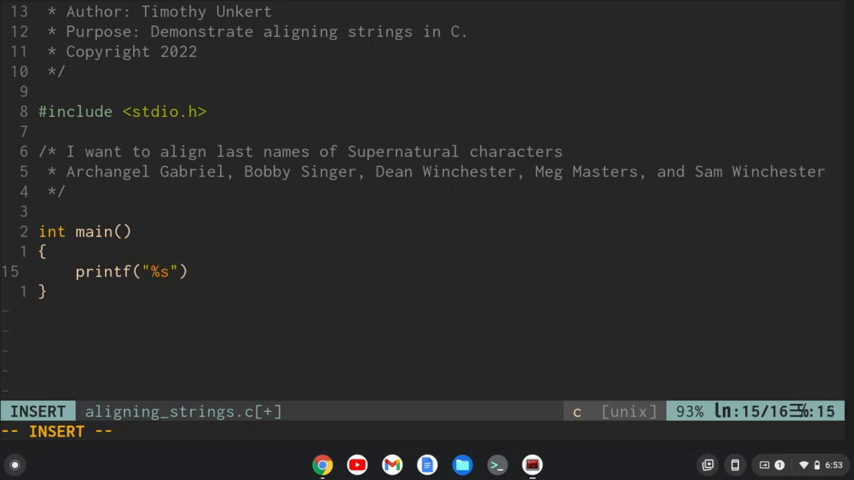
type("\" \"")
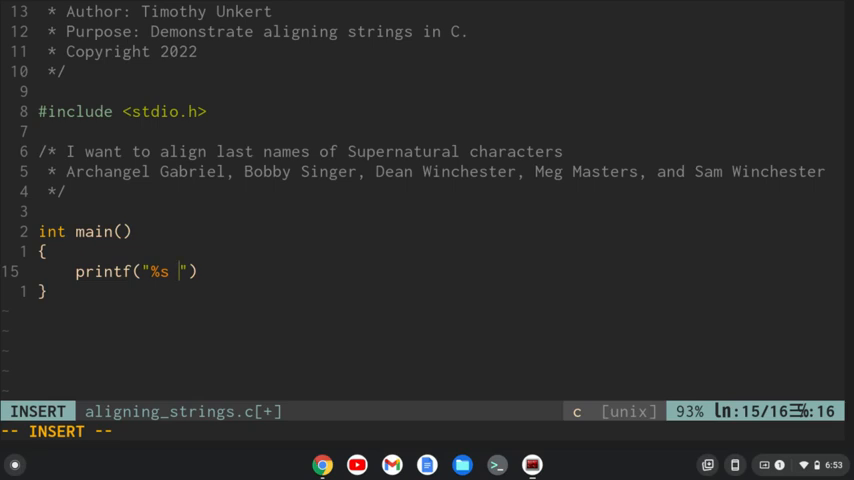
type("Gabriel")
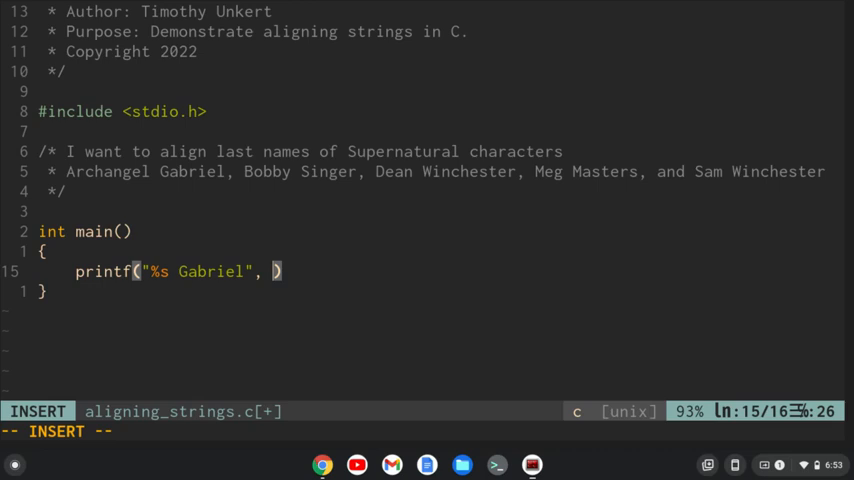
type("\"\"")
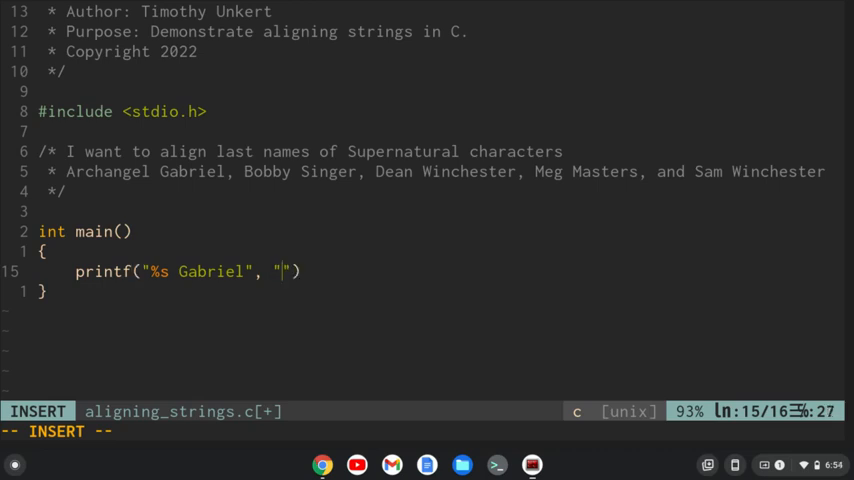
type("Ar")
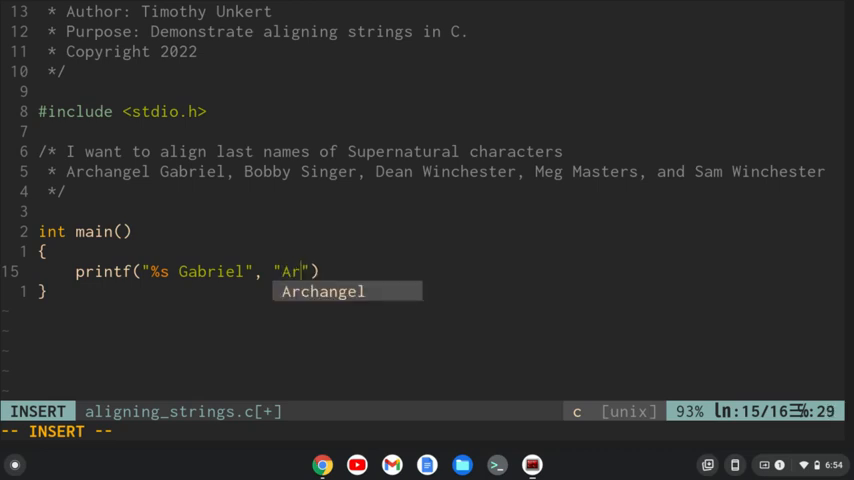
key("Tab")
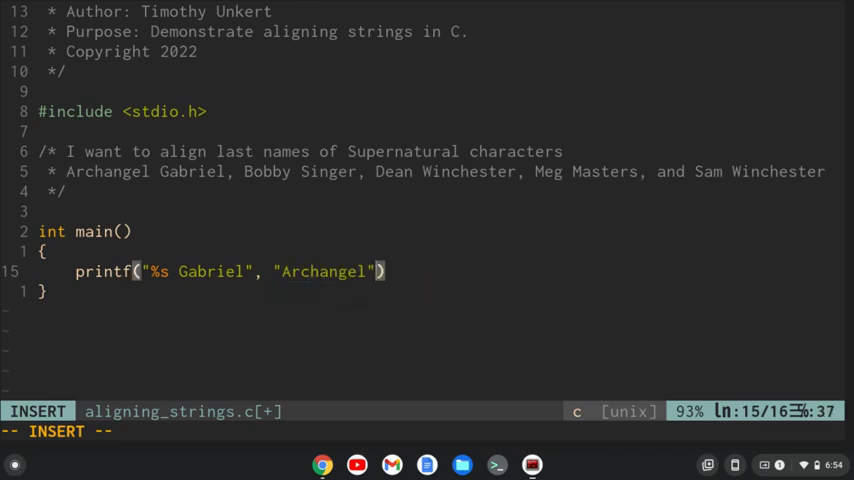
key("Escape")
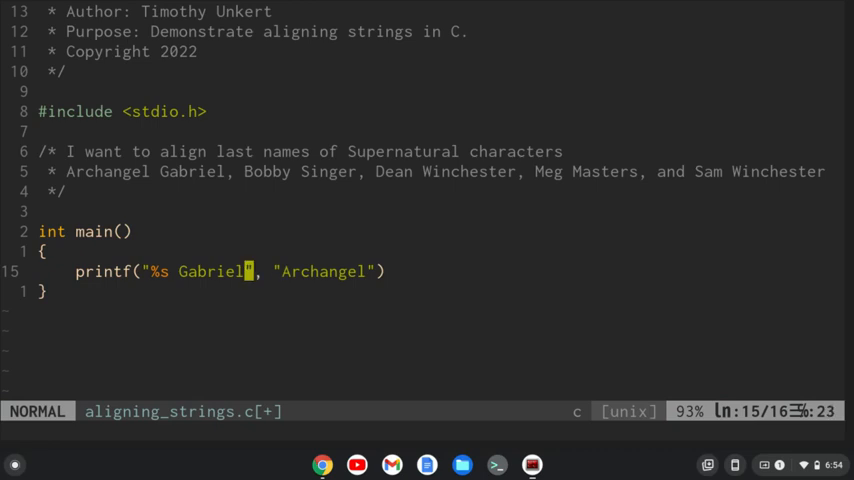
type("\\n")
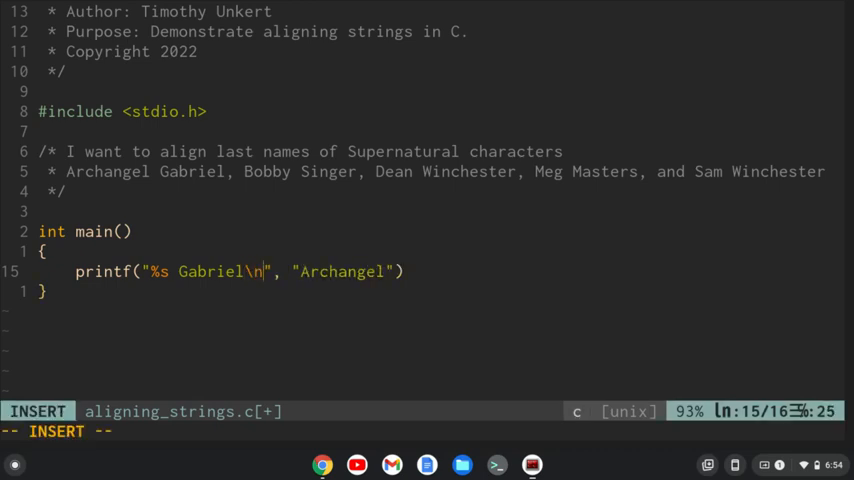
key("Escape")
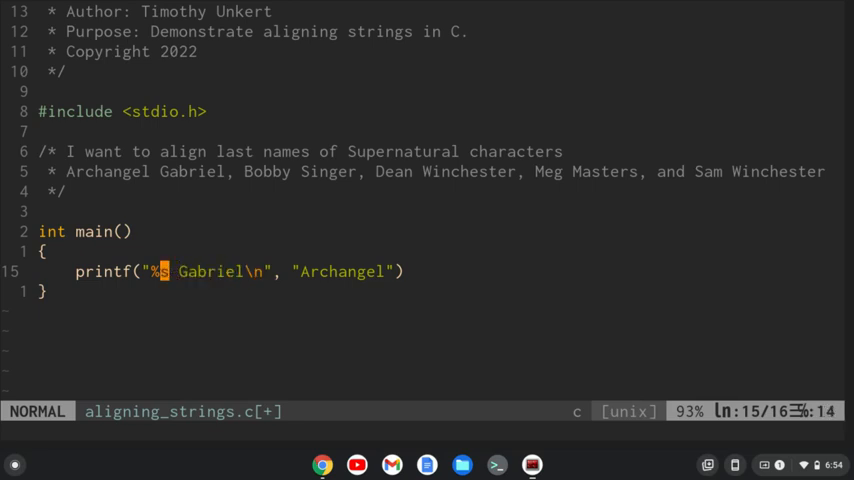
- Change the %s specifier to %-9s for a left-aligned nine-character field
type("-9")
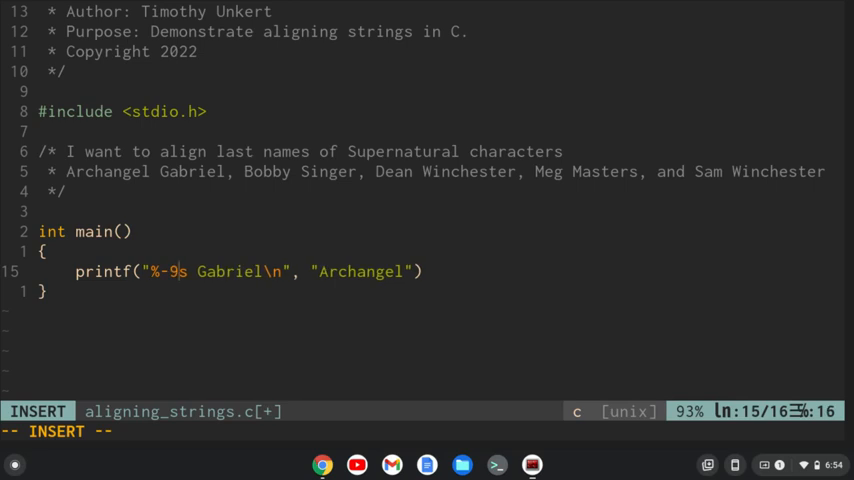
key("Escape")
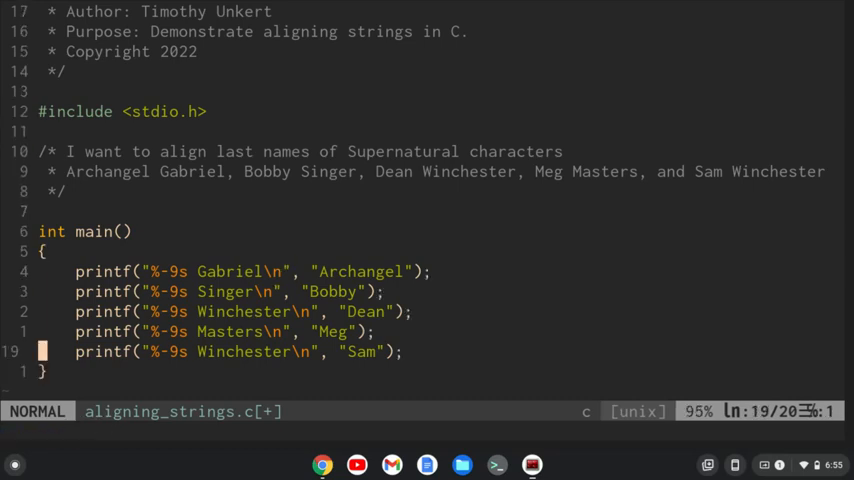
- End main with return(0); after the printf lines
type("return")
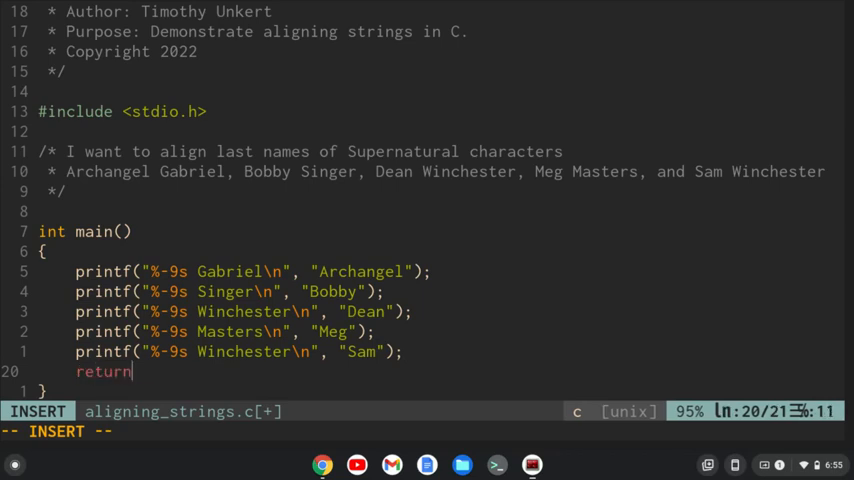
type("(0);")
left_click(426, 430)
type(":term")
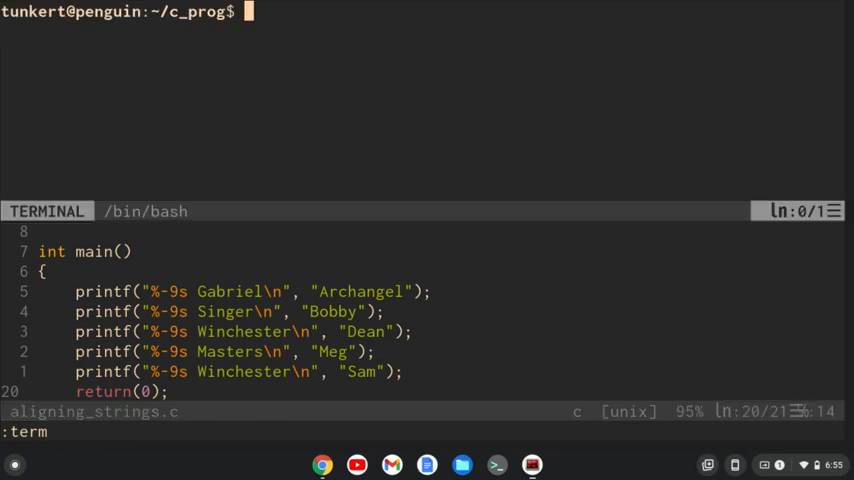
- Compile with gcc aligning_strings.c -o aligning_strings and run ./aligning_strings in the terminal
type("gcc al")
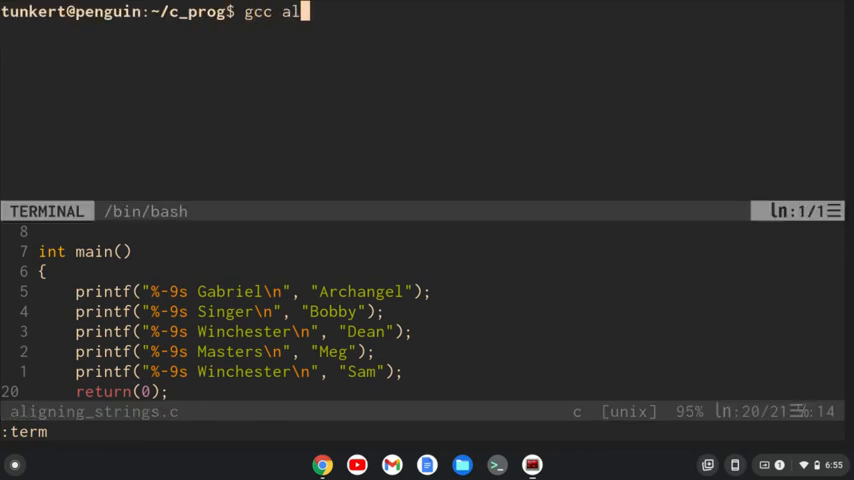
type("igning_strings.c -")
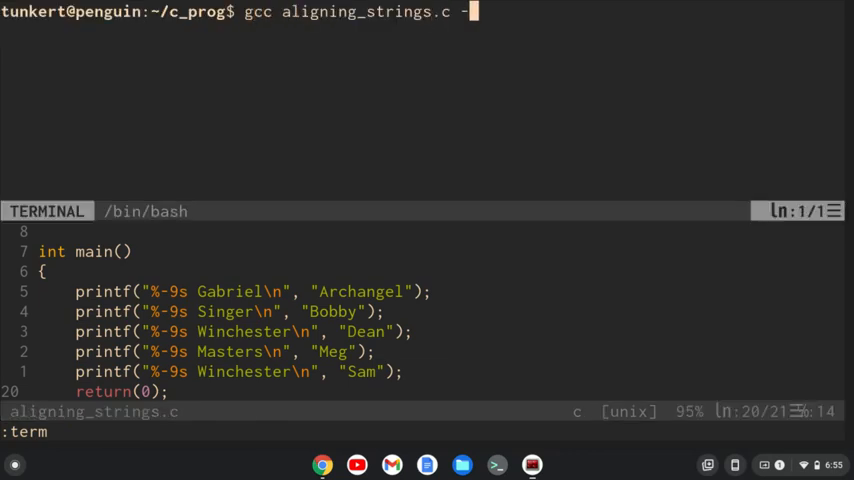
type("o aligning_strings")
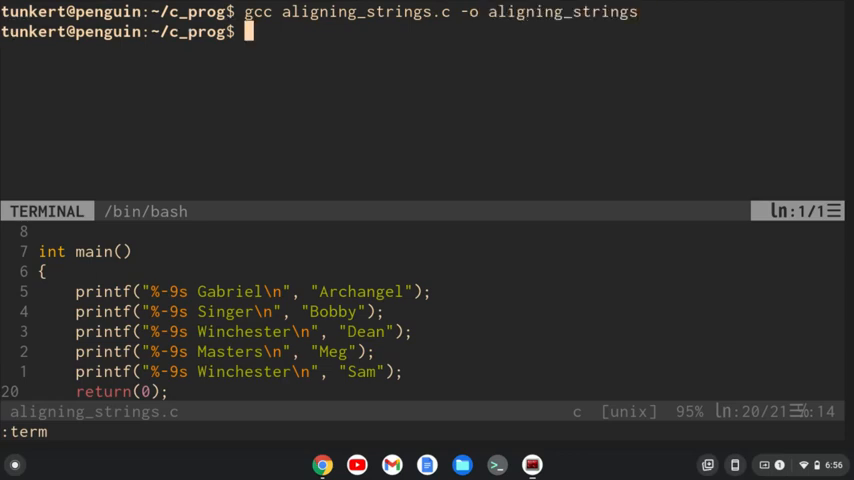
type("./aligning_strings")
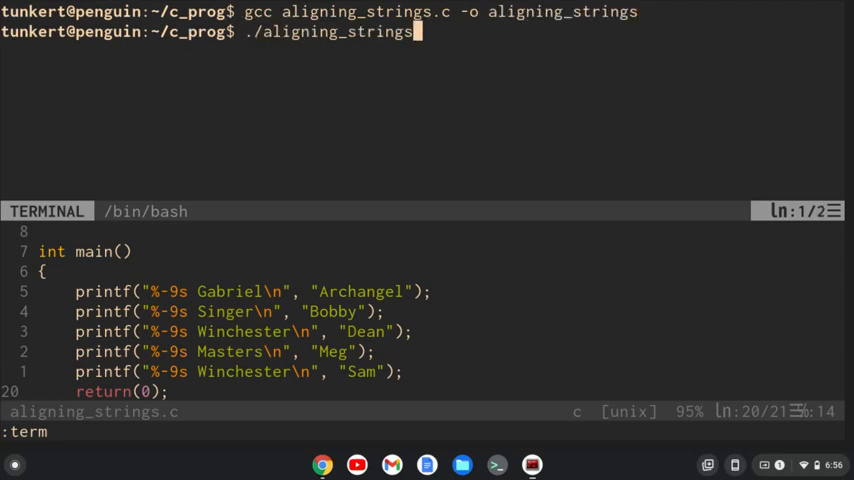